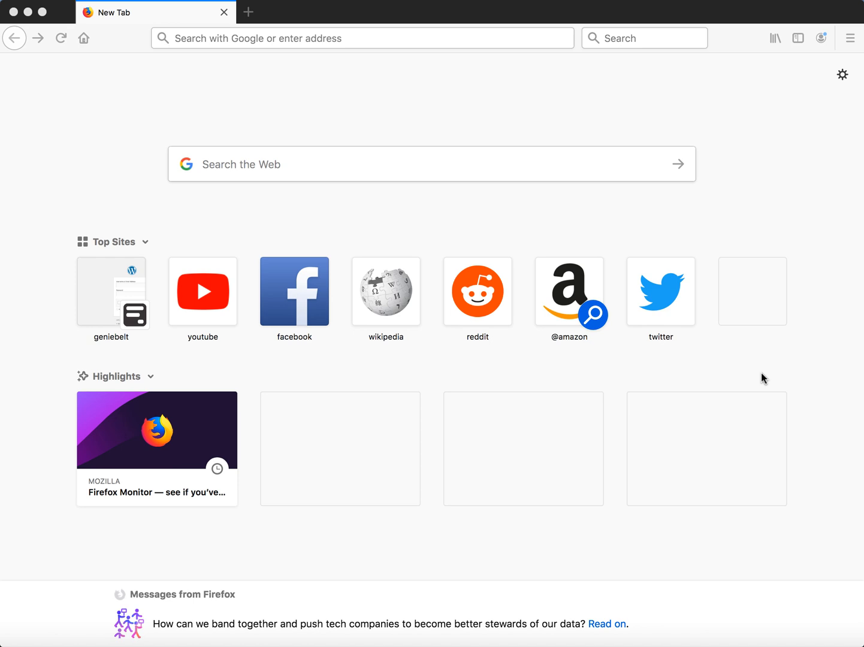
mouse_move(695, 372)
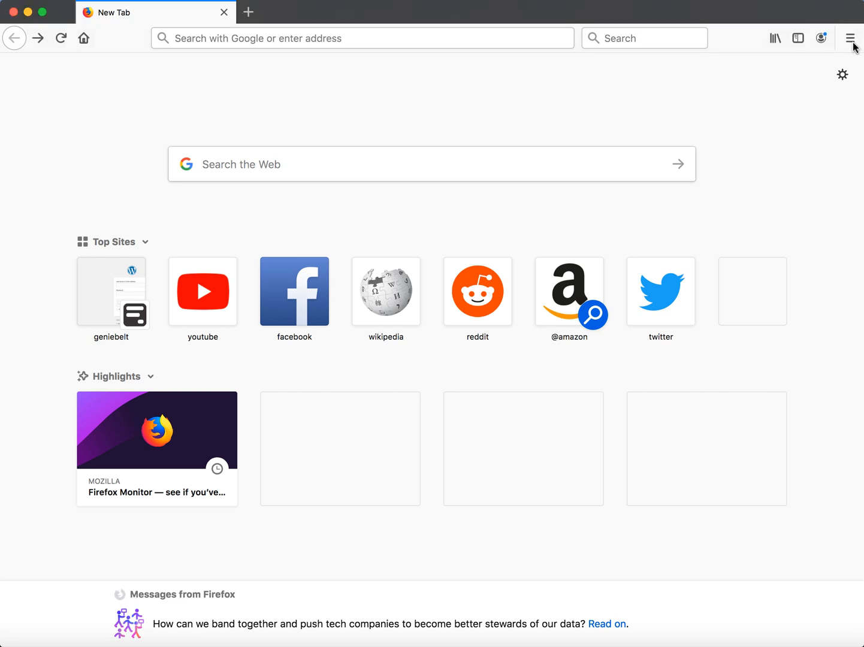
Open Firefox Preferences from the main menu, landing on the General settings
left_click(850, 39)
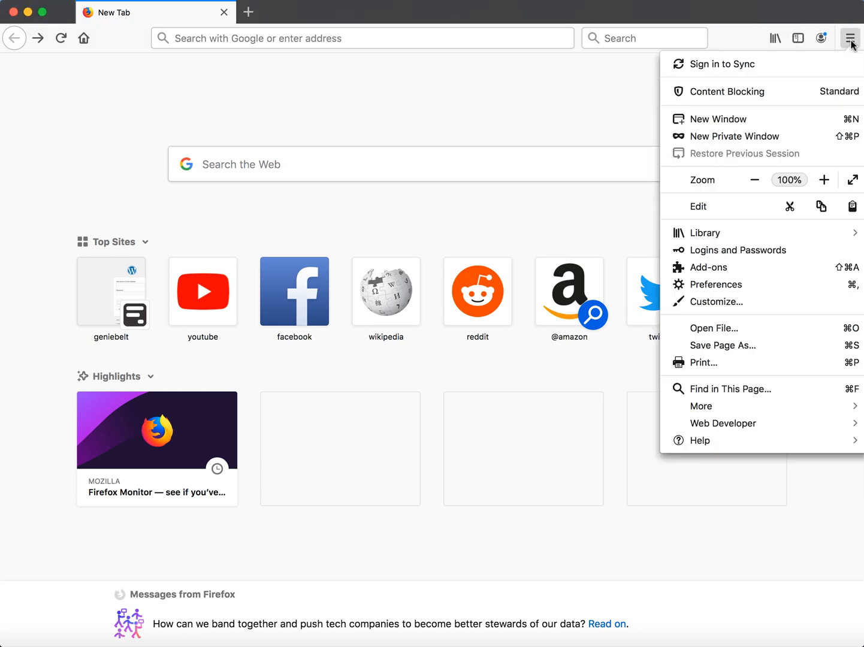
mouse_move(724, 284)
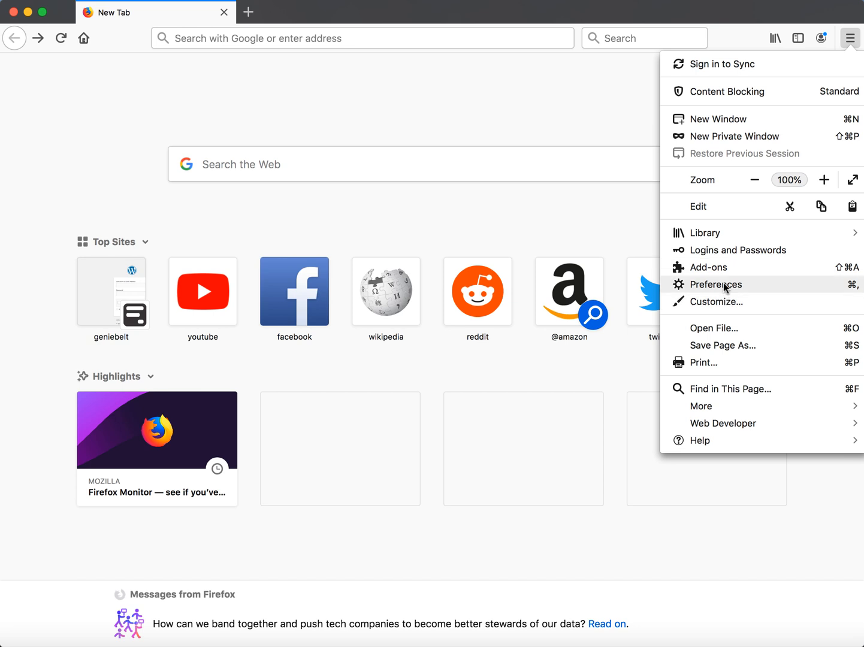
left_click(716, 284)
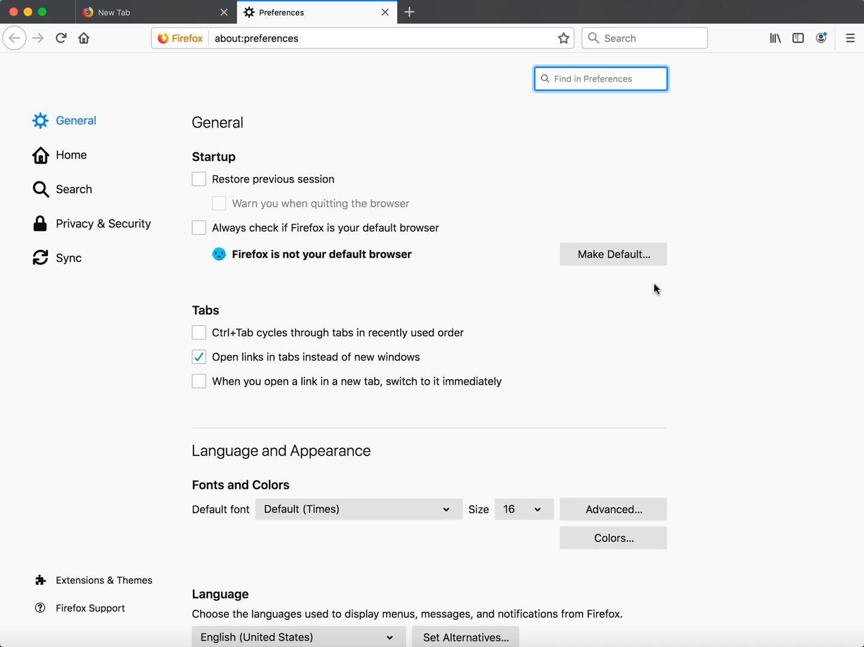
Show Privacy & Security and set 'Firefox will' to Remember history
left_click(102, 223)
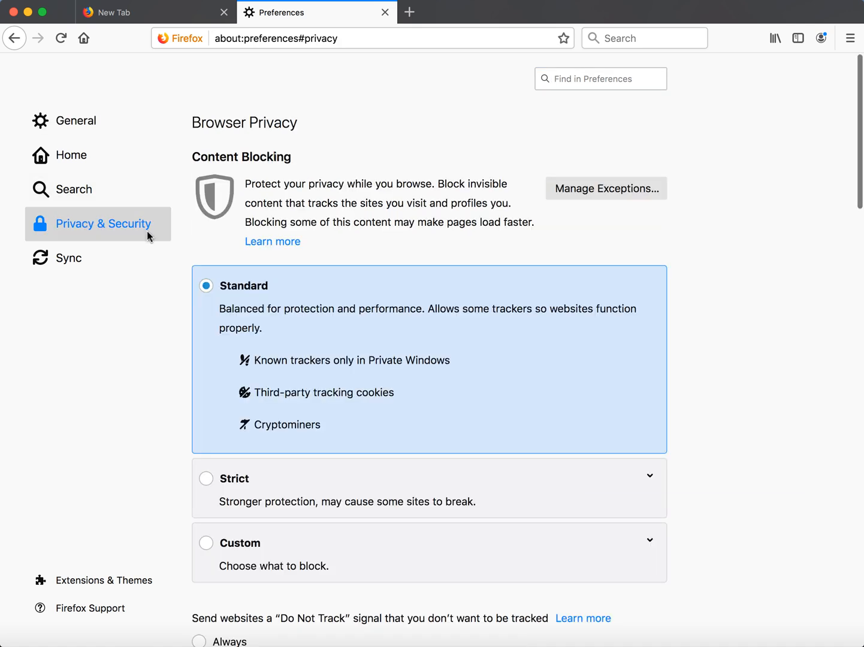
scroll("down", 3)
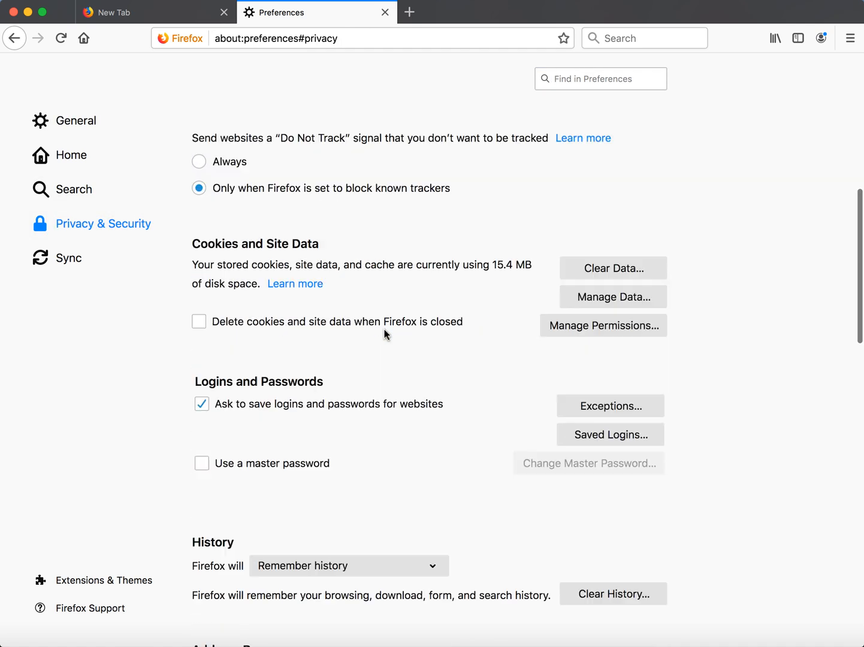
scroll("down", 3)
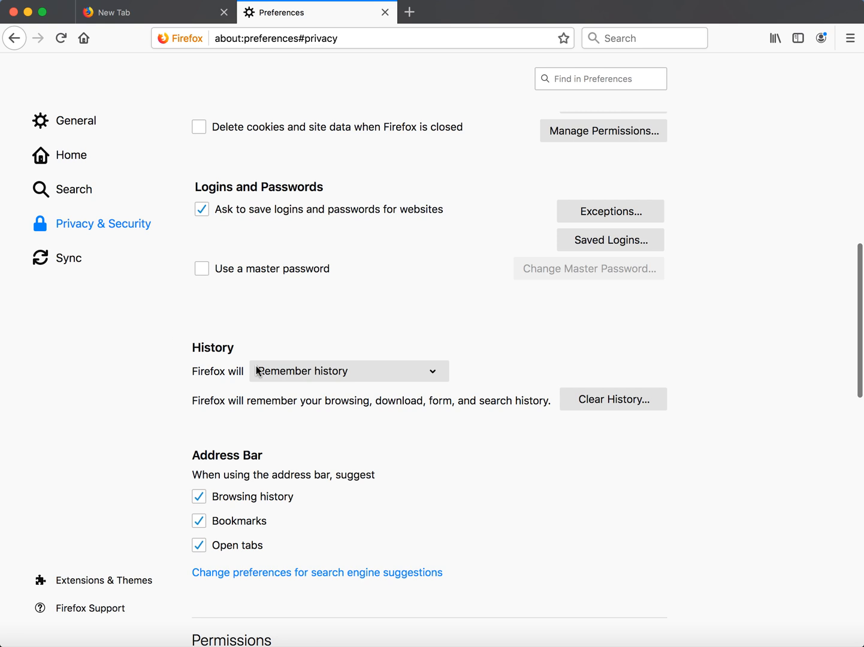
left_click(348, 371)
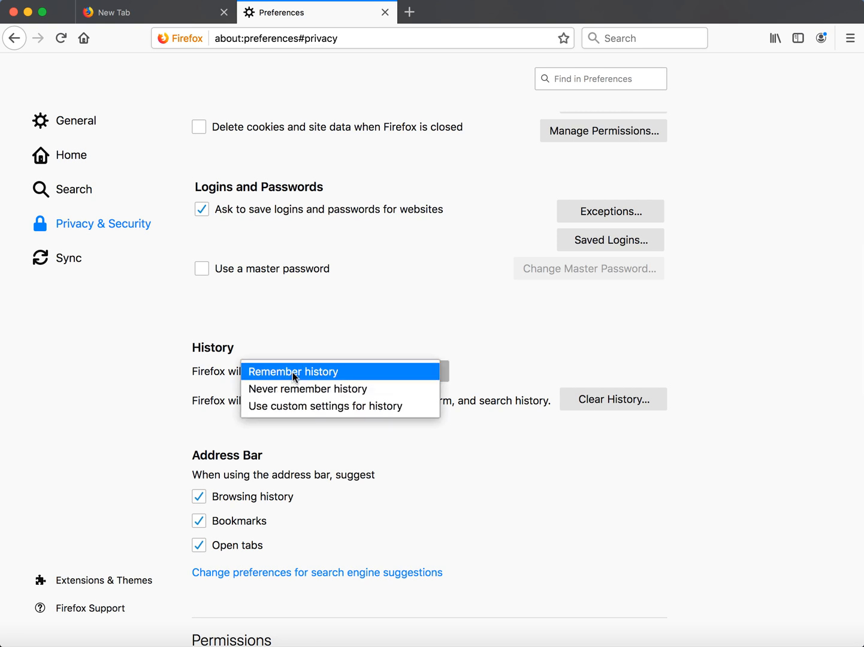
mouse_move(324, 350)
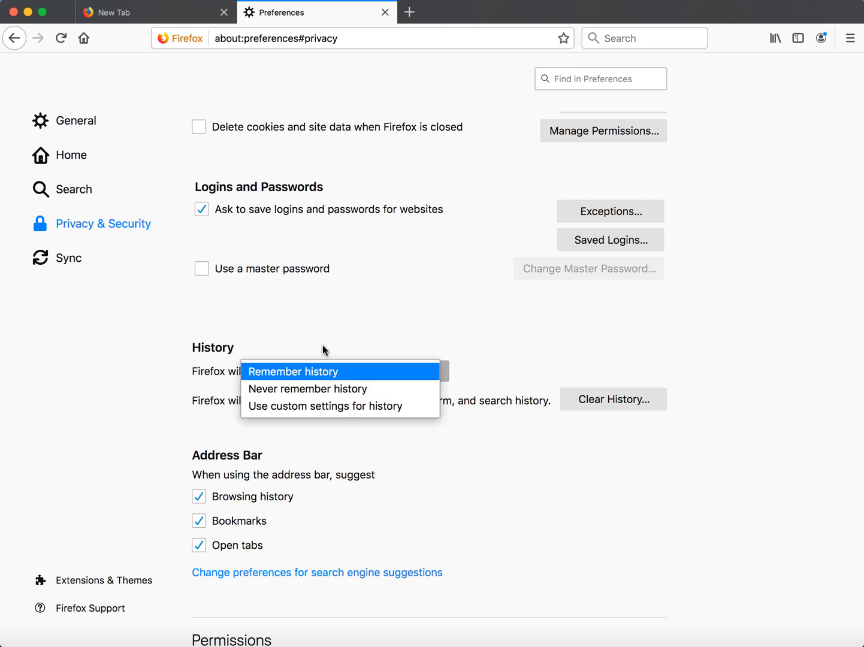
left_click(293, 371)
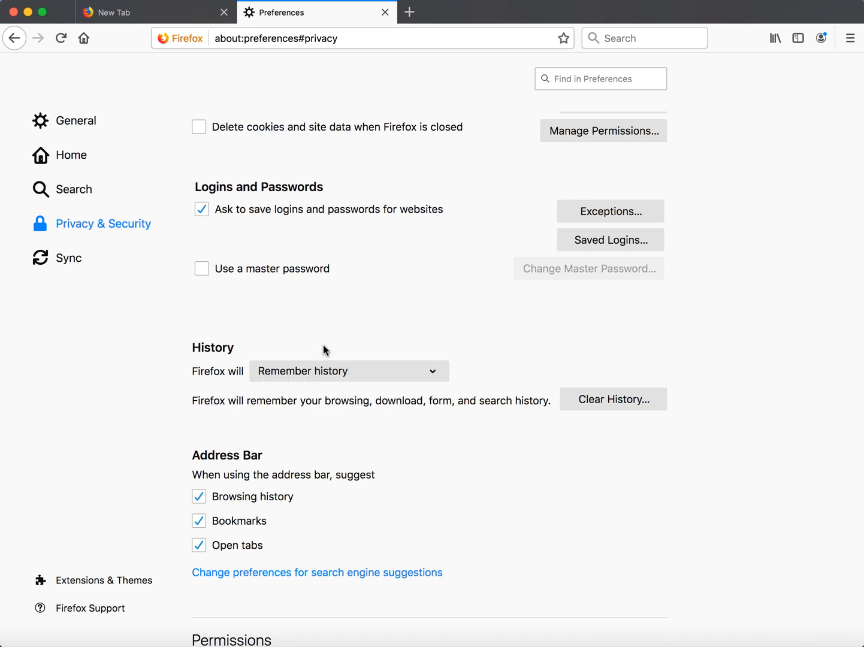
mouse_move(209, 409)
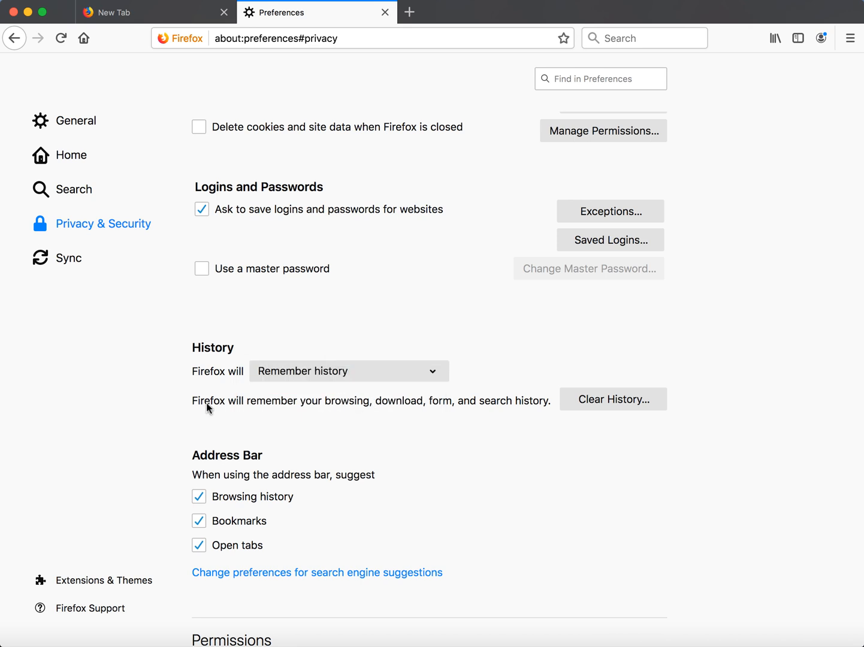
mouse_move(408, 412)
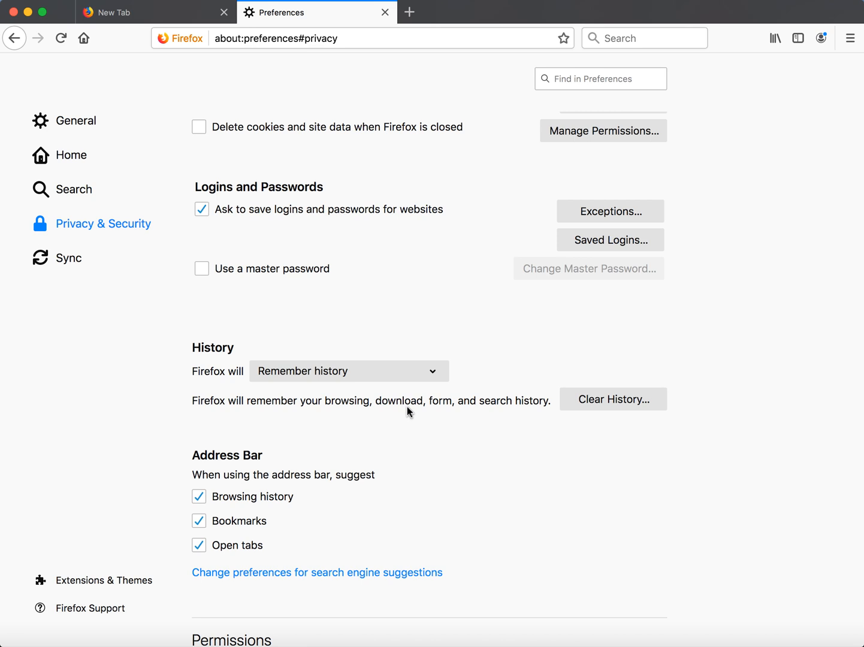
mouse_move(529, 407)
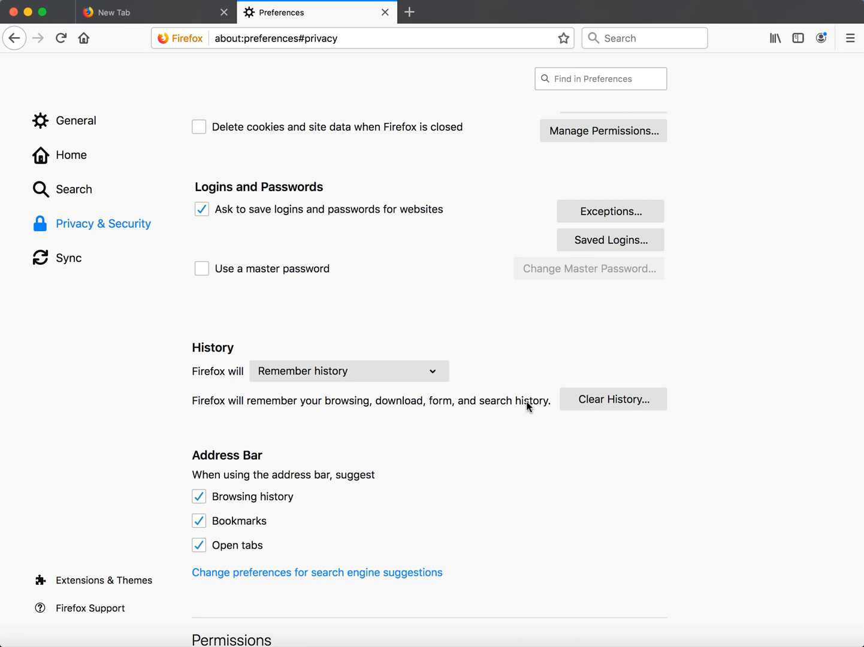
mouse_move(514, 407)
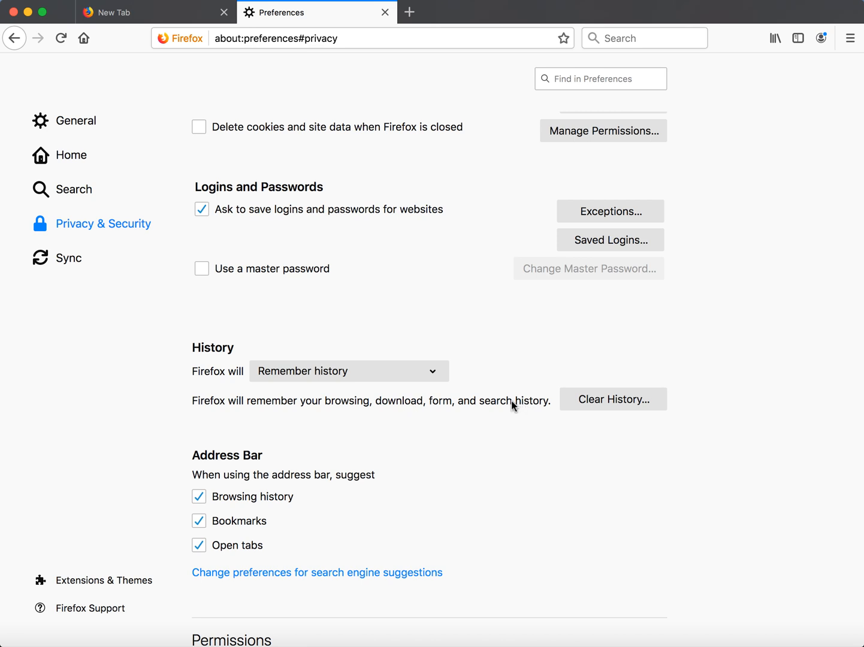
scroll("down", 3)
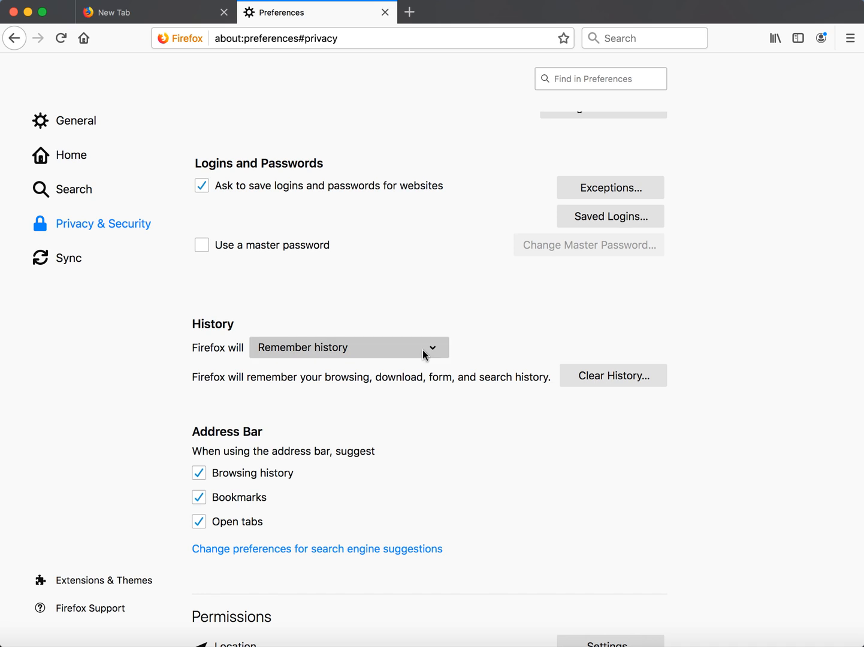
left_click(349, 347)
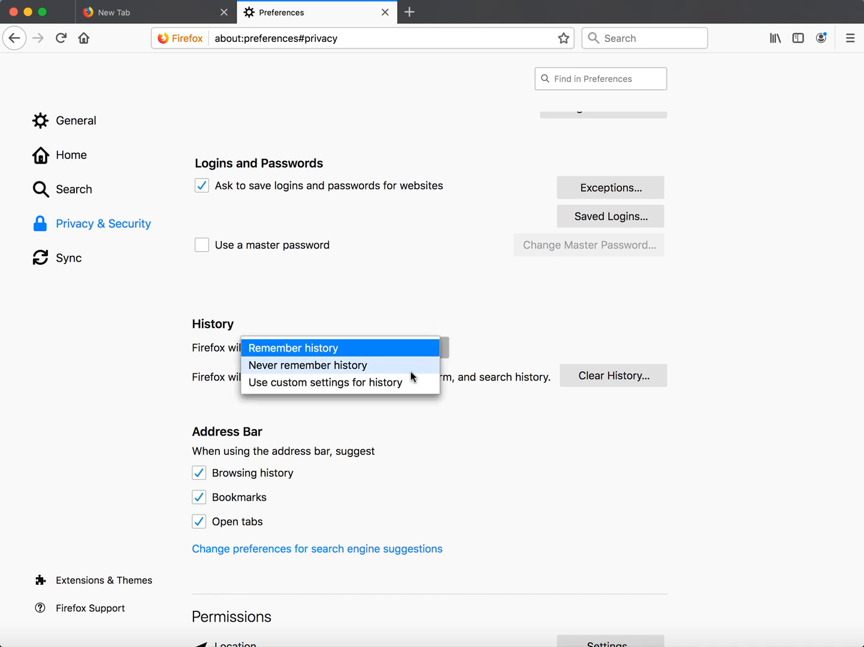
mouse_move(431, 376)
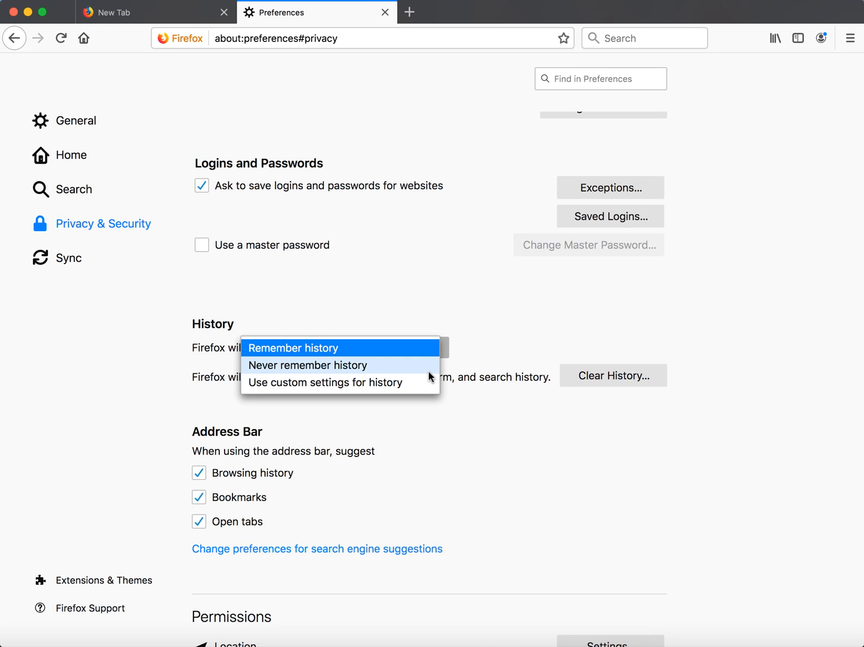
mouse_move(485, 362)
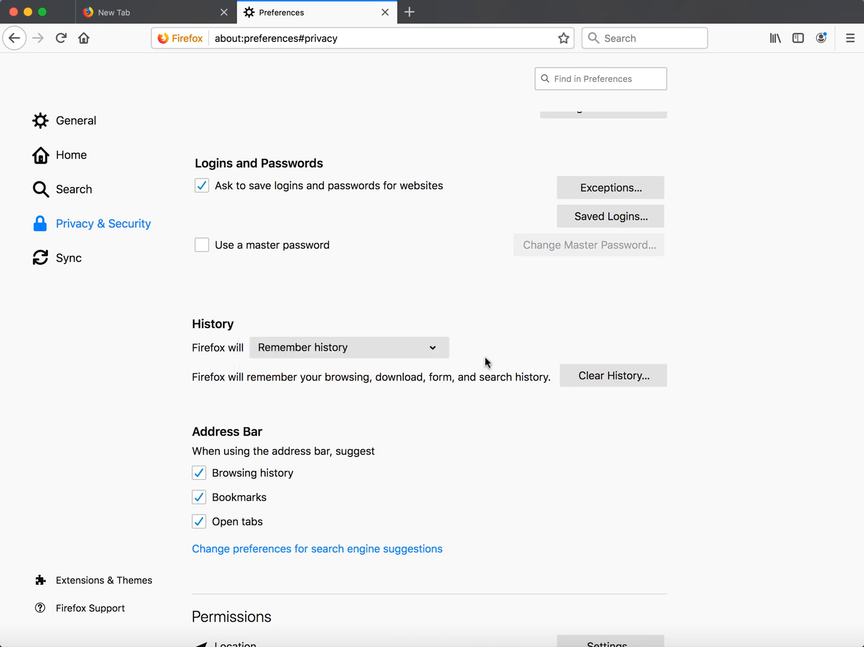
scroll("down", 3)
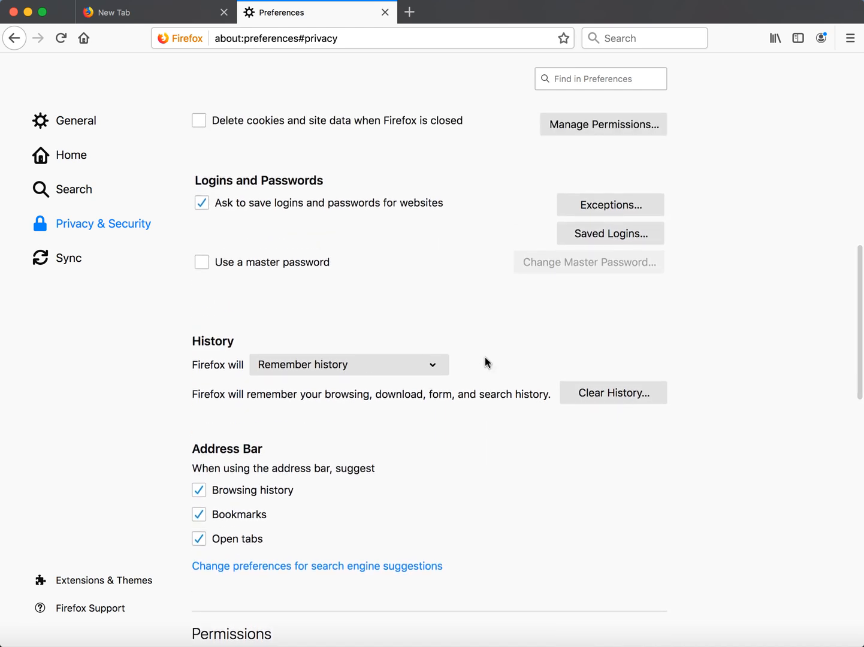
mouse_move(477, 394)
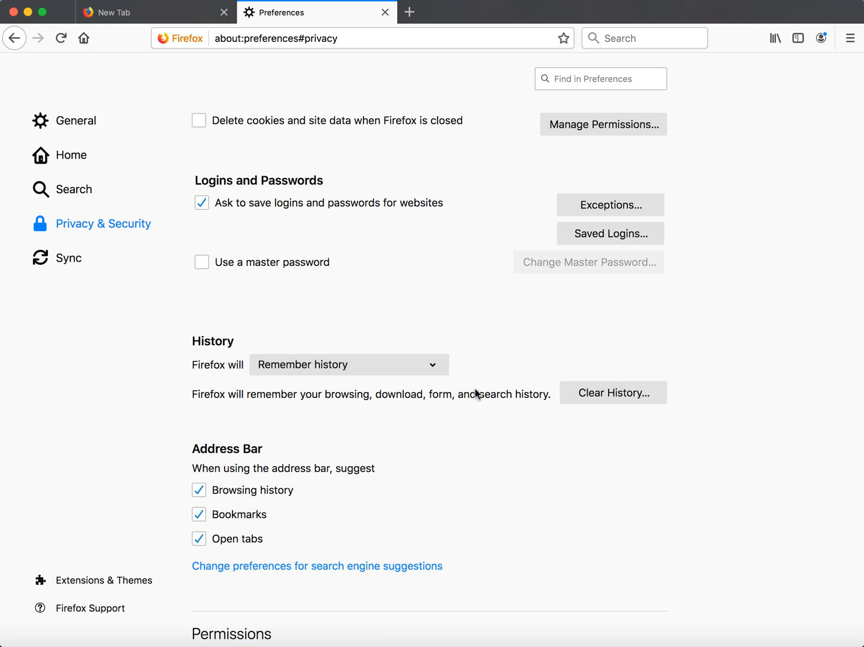
mouse_move(287, 419)
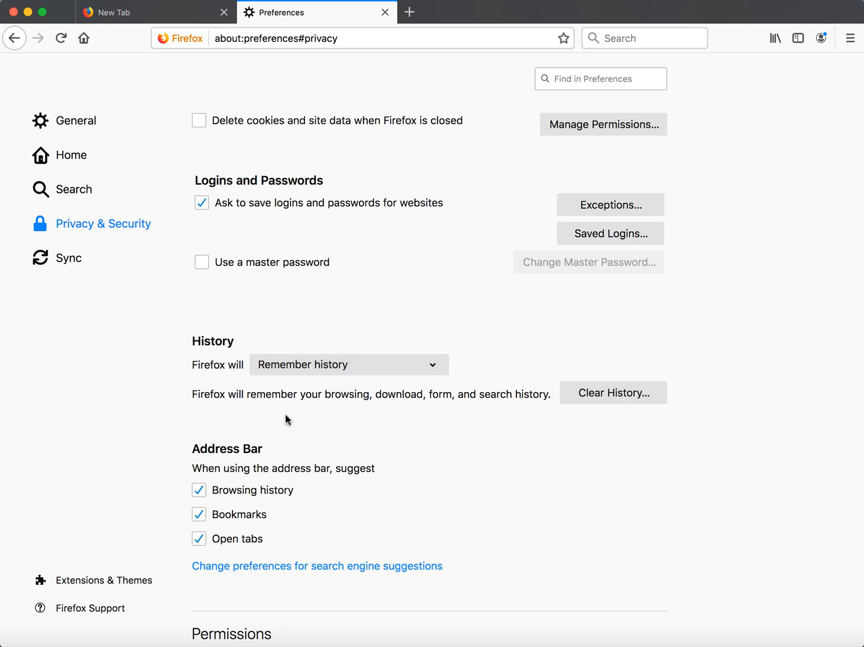
mouse_move(389, 338)
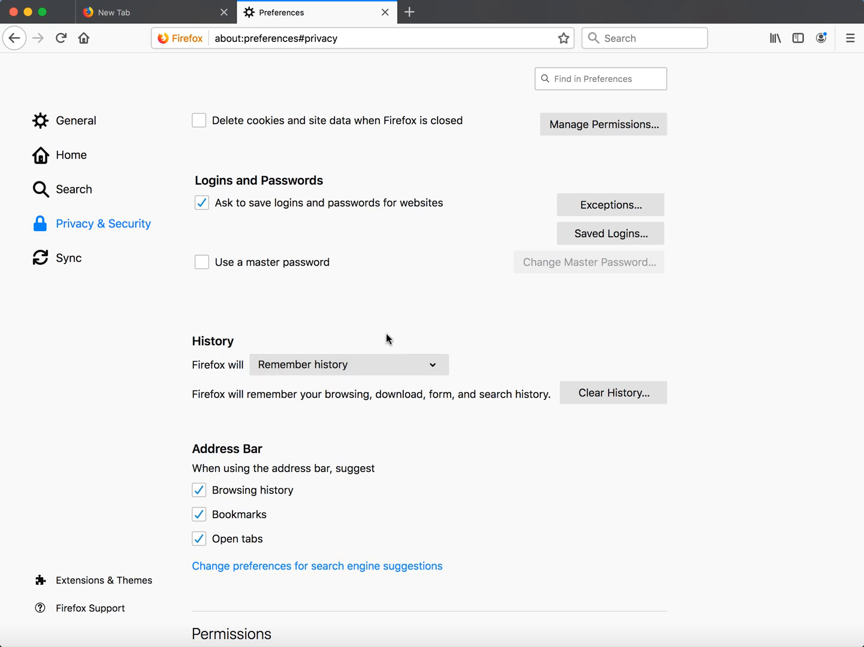